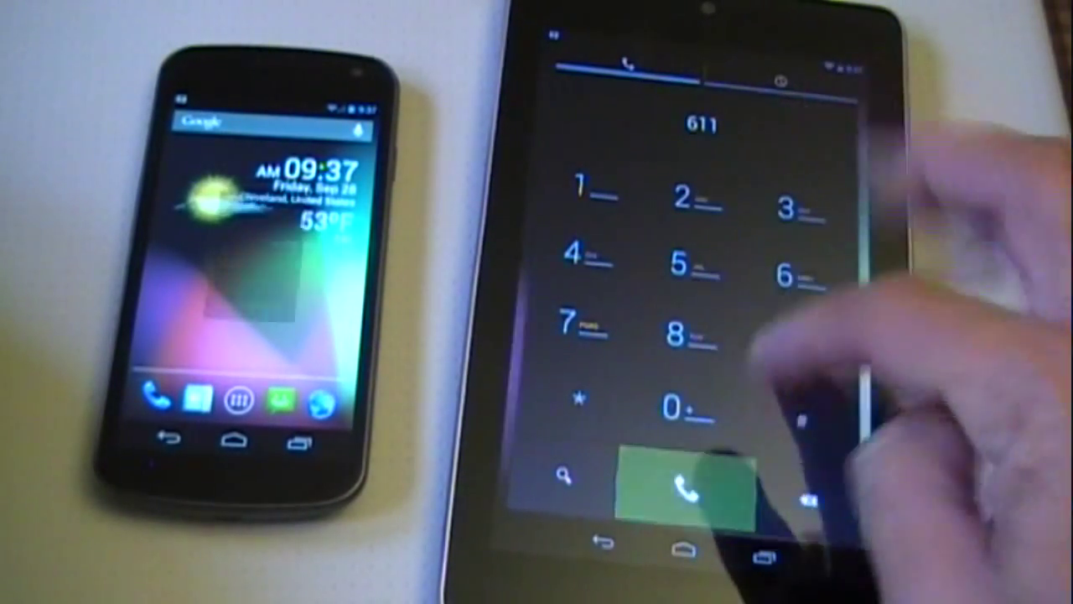
Start the call to 611 from the tablet's dialer via the green call button.
click(691, 490)
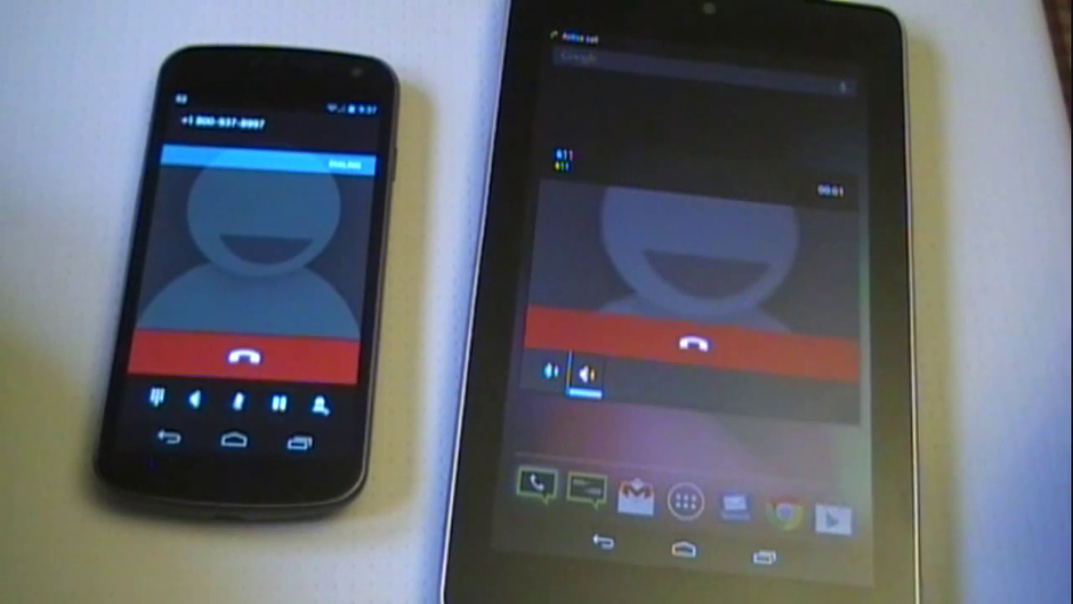